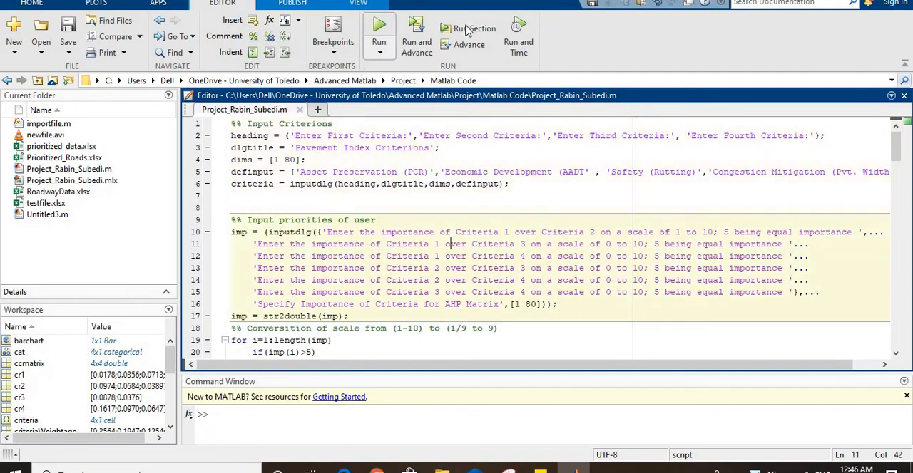
Step: Run Project_Rabin_Subedi.m and submit the AHP criteria importance values for the four criteria
{"action": "left_click", "coordinate": [474, 29]}
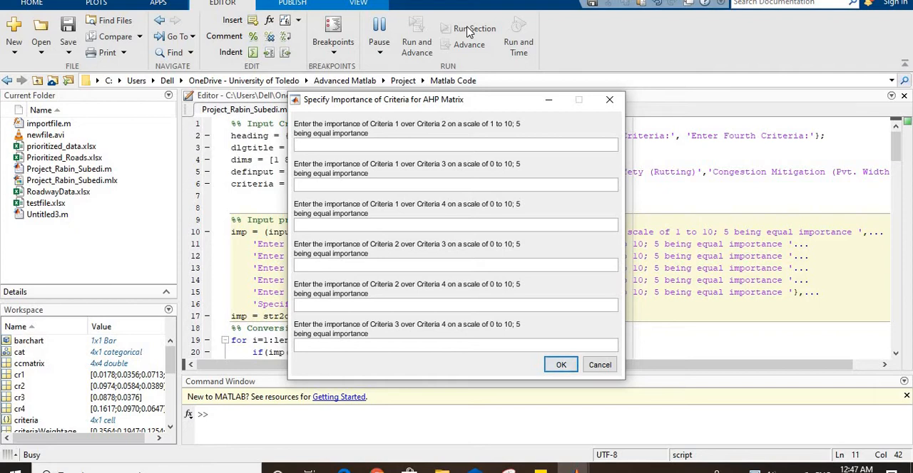
{"action": "left_click", "coordinate": [560, 365]}
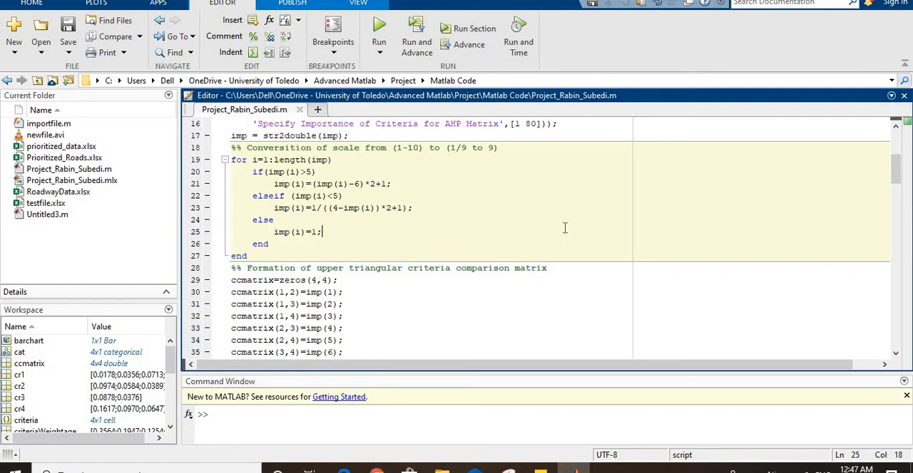
{"action": "scroll", "scroll_direction": "down", "scroll_amount": 3}
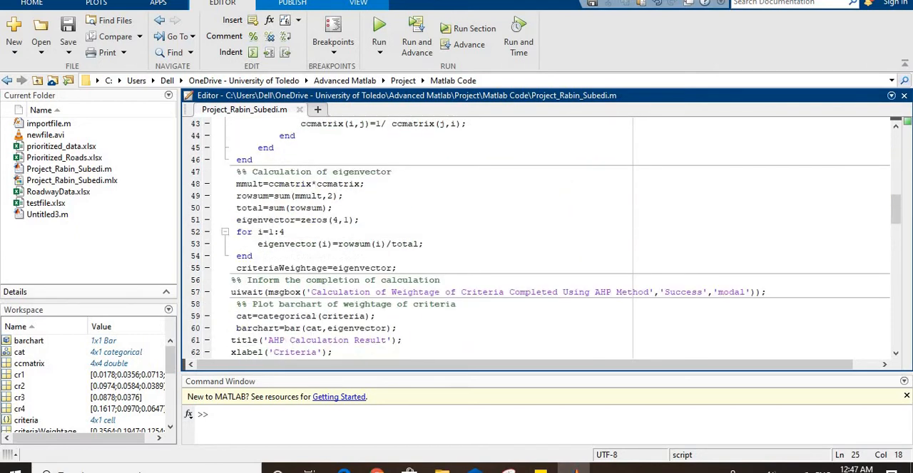
{"action": "mouse_move", "coordinate": [570, 227]}
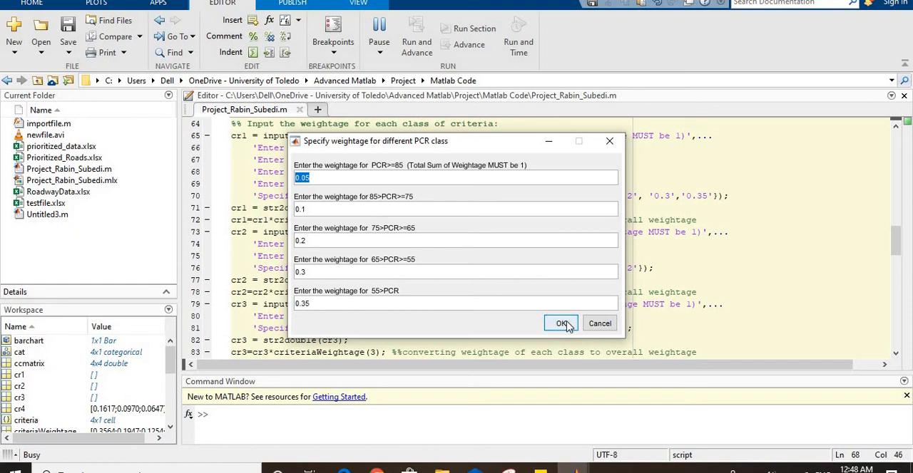
Step: Submit the PCR class weightages 0.1, 0.2, 0.3 and 0.35
{"action": "left_click", "coordinate": [563, 324]}
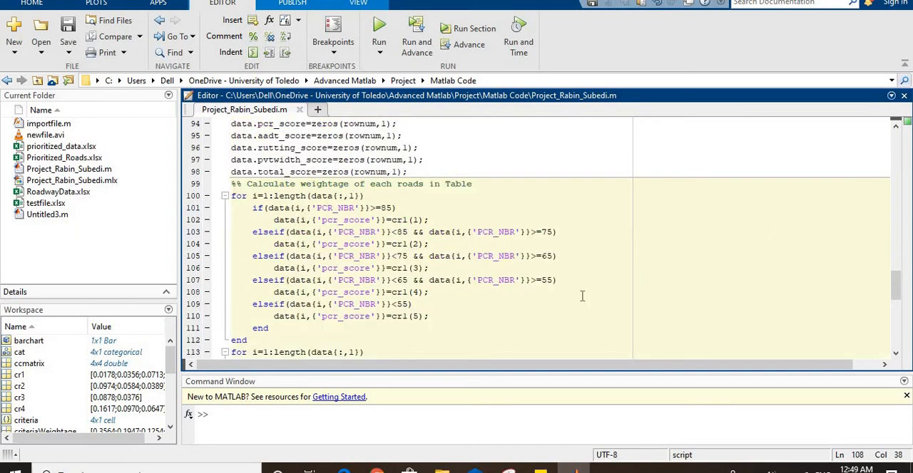
{"action": "scroll", "scroll_direction": "down", "scroll_amount": 3}
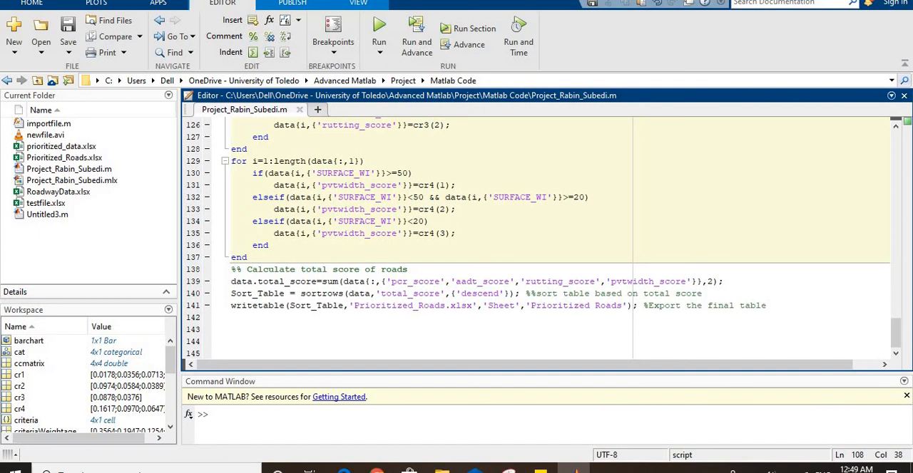
{"action": "mouse_move", "coordinate": [588, 296]}
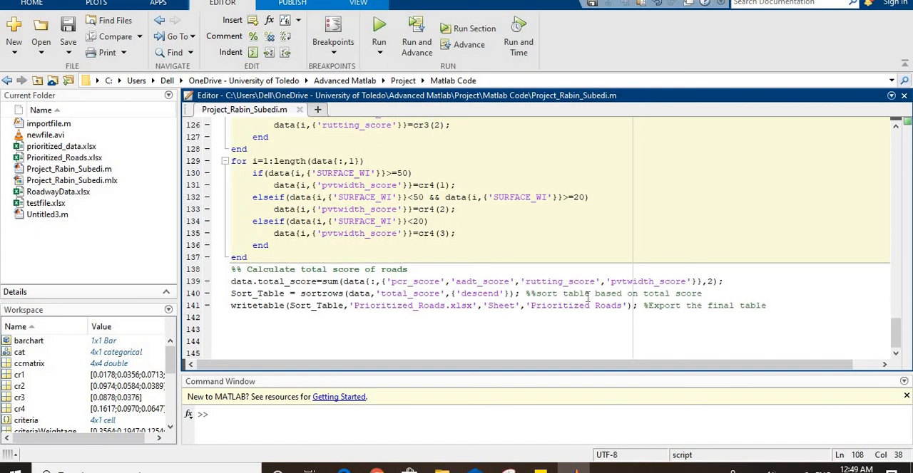